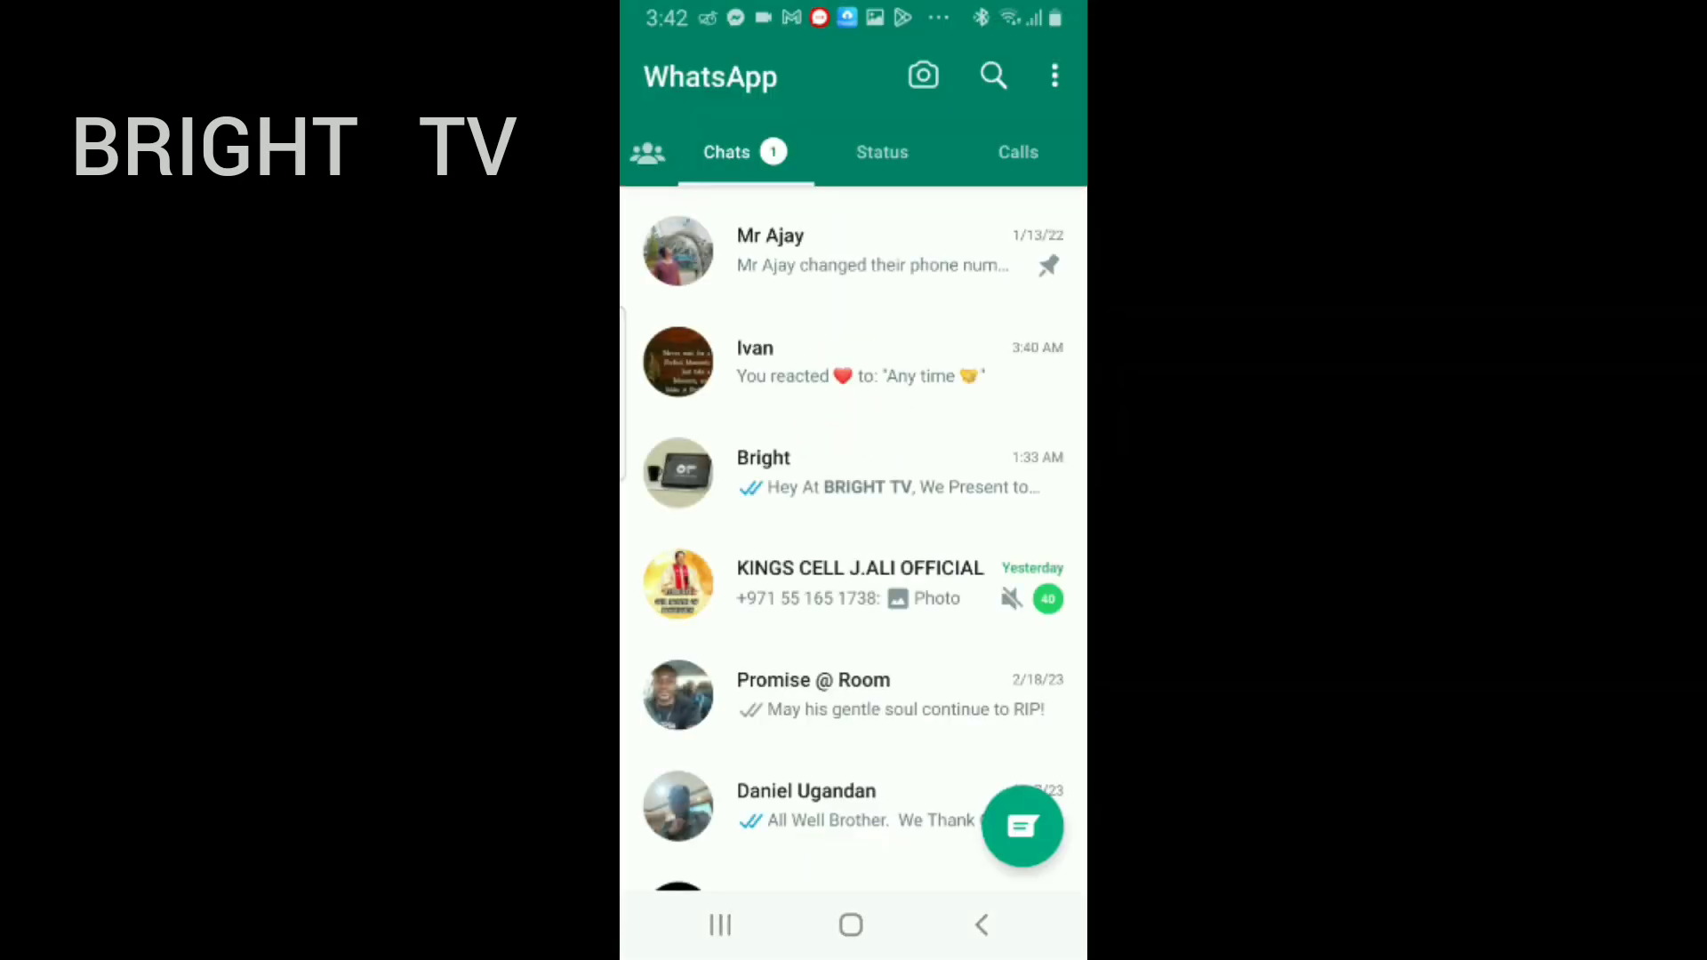
Step: Open Bright's status update and react to it with the 😂 emoji
click(882, 151)
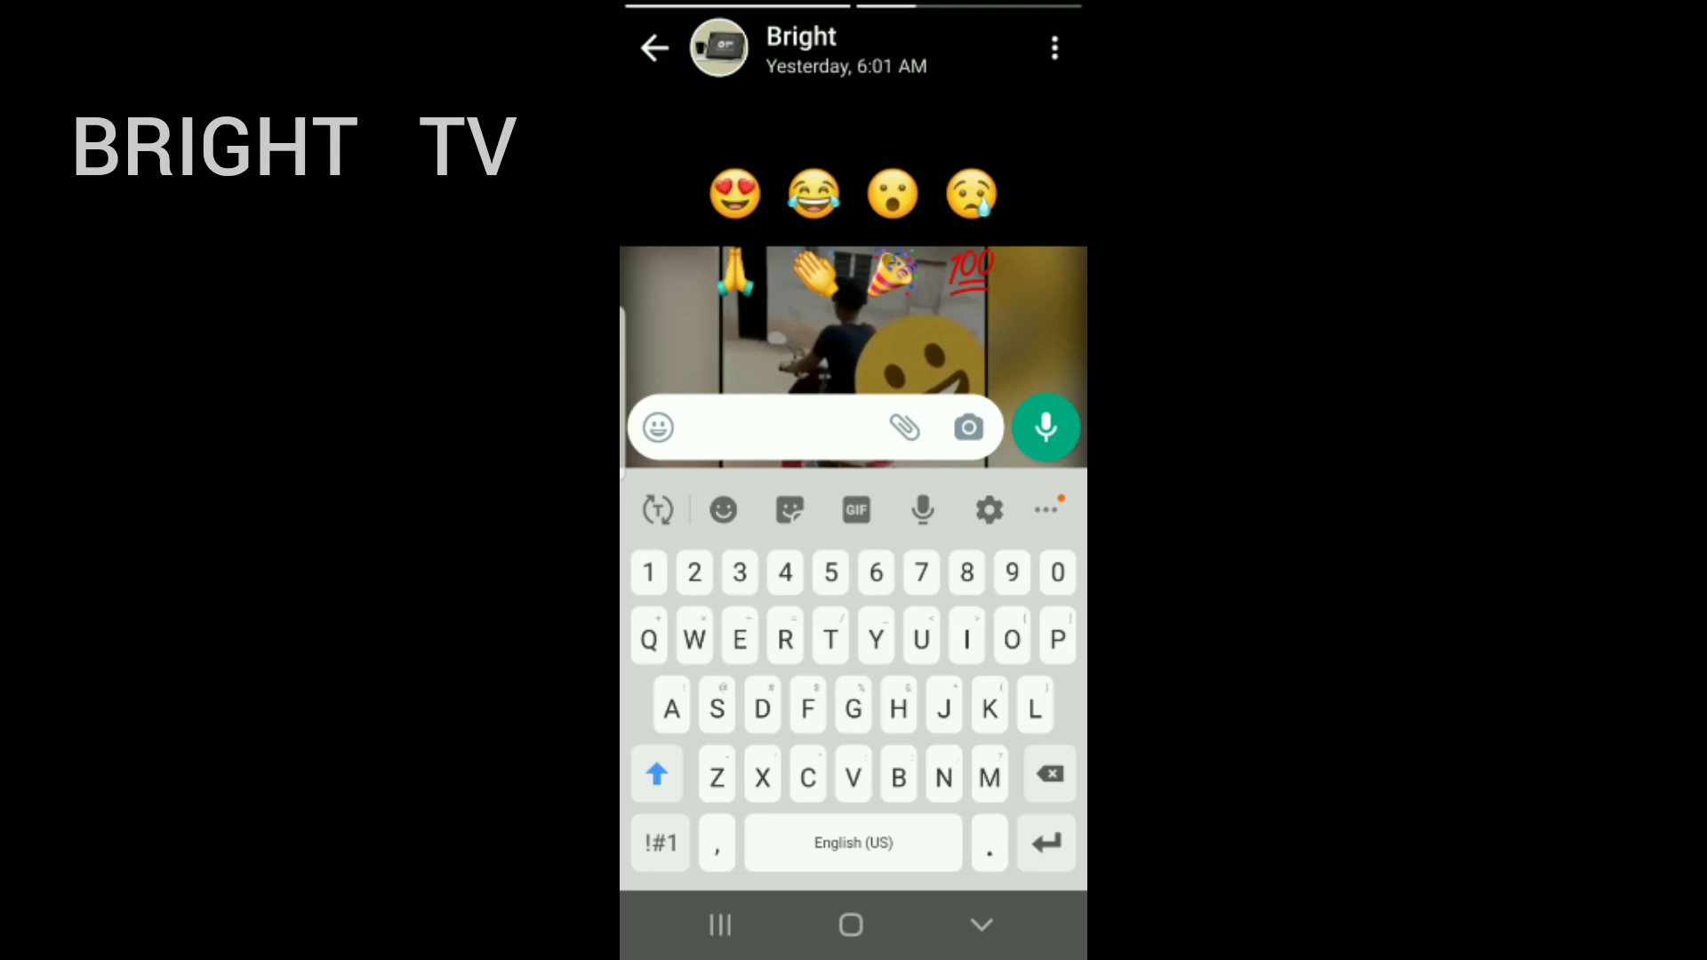
click(773, 428)
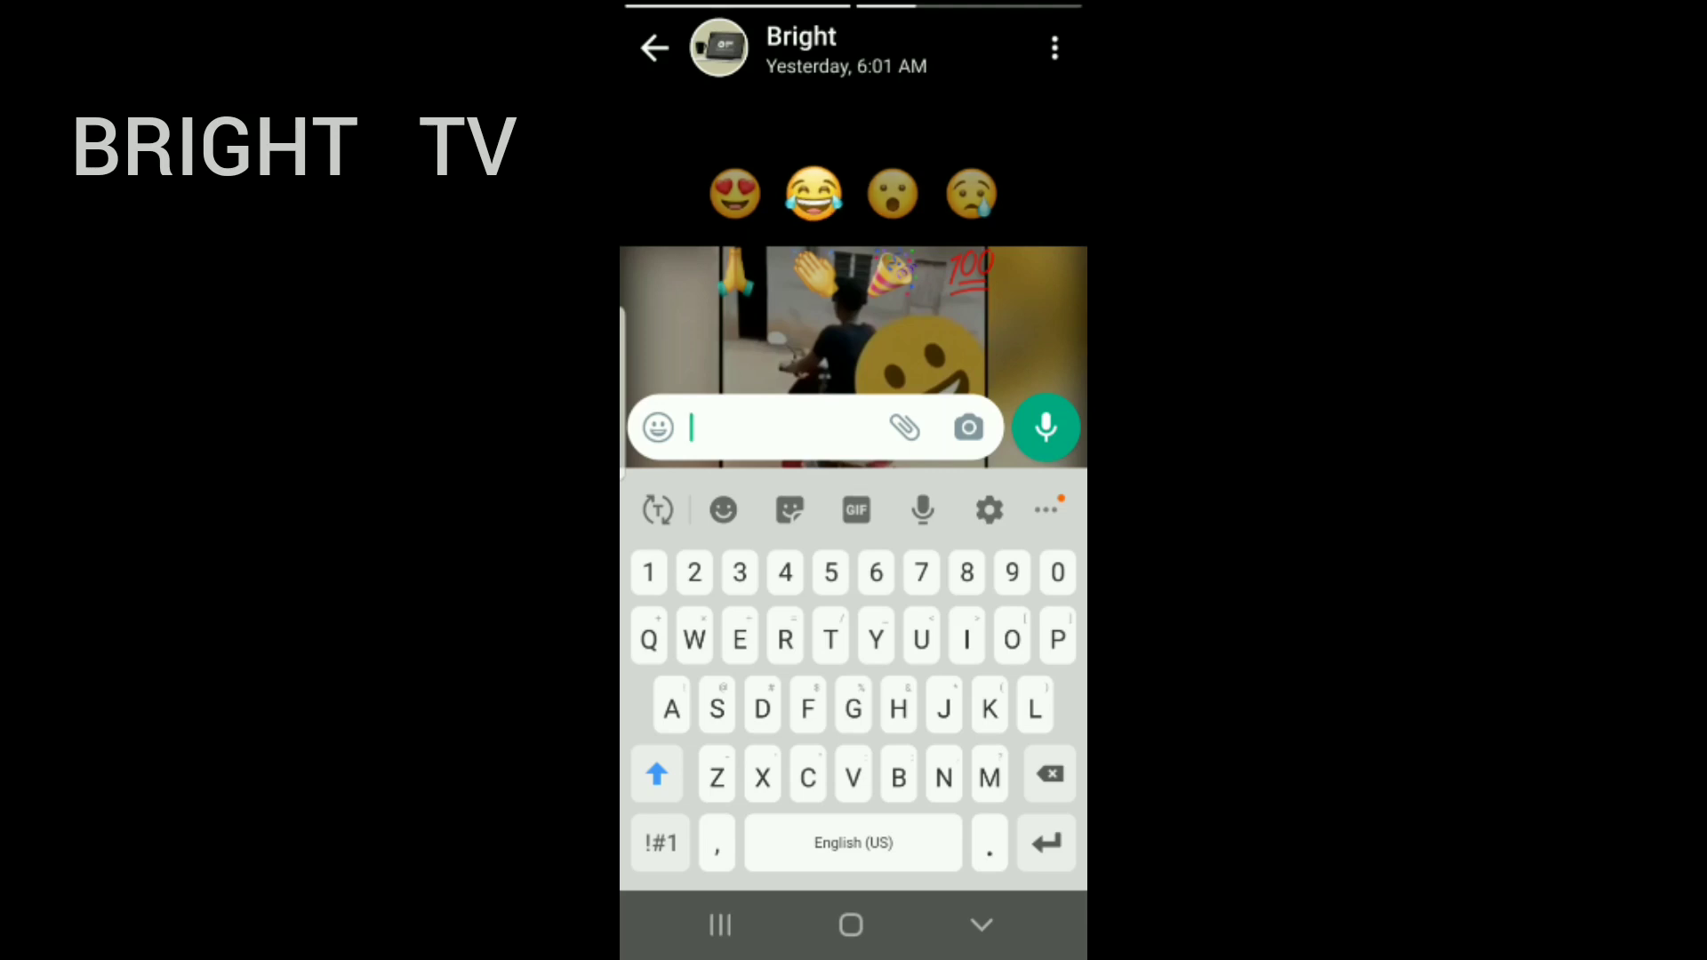
Step: Exit the status viewer, see the 😂 reaction in Bright's chat, and return to Status
click(653, 48)
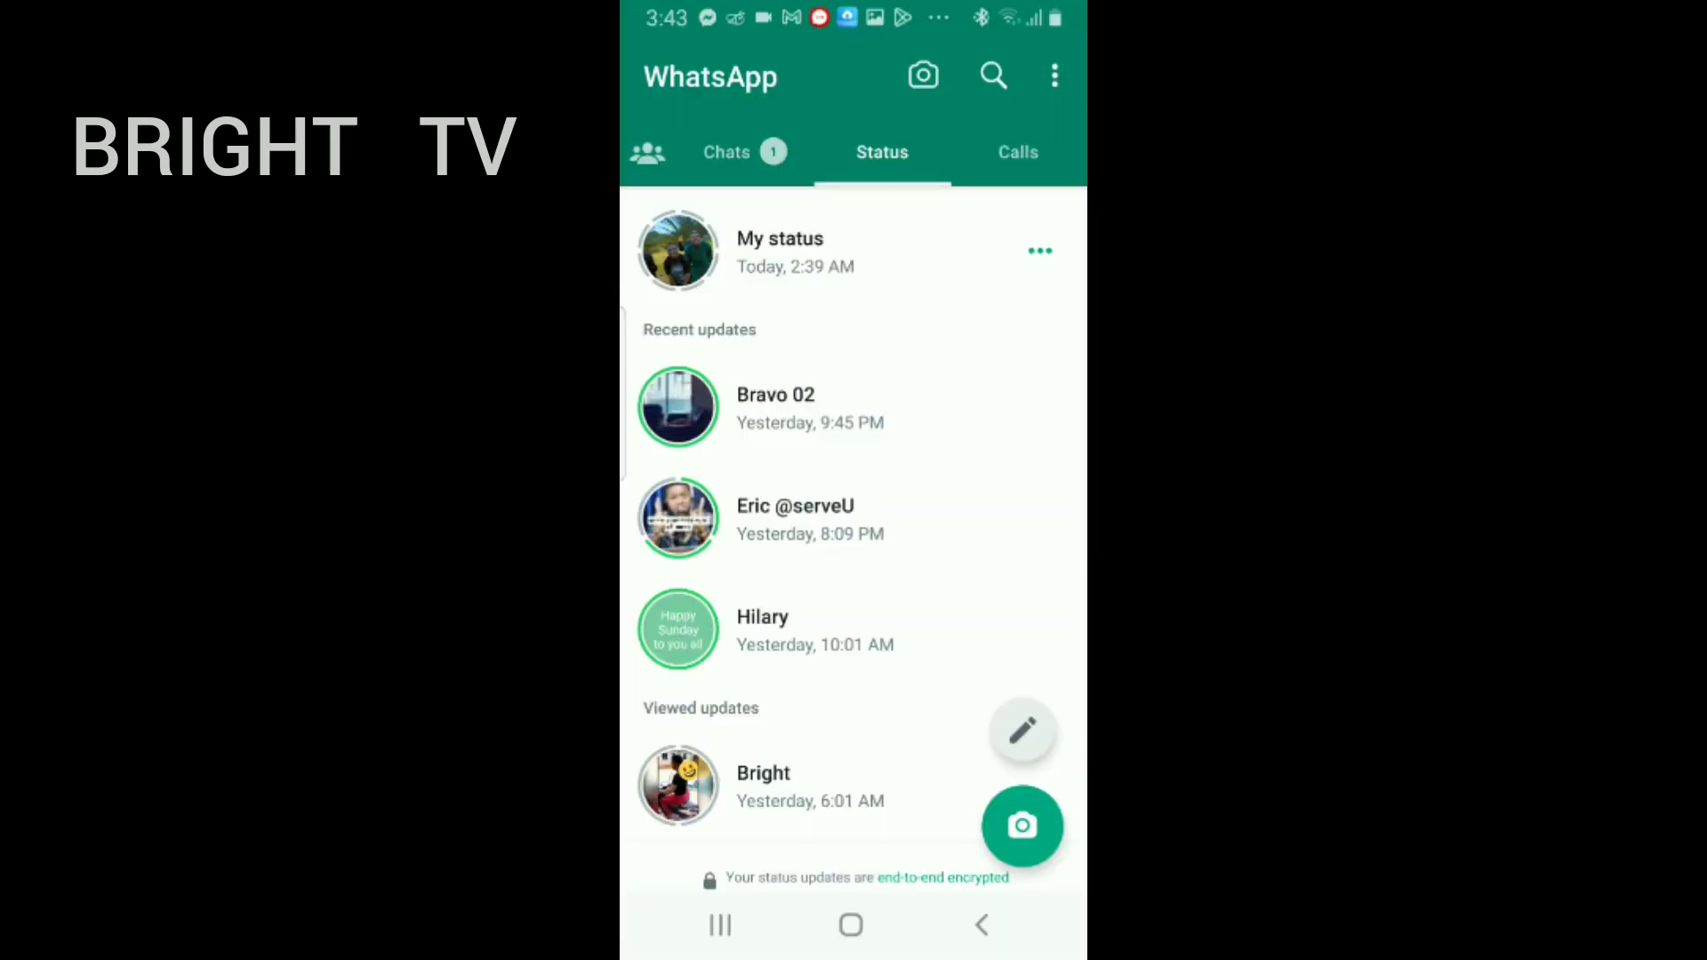
click(726, 152)
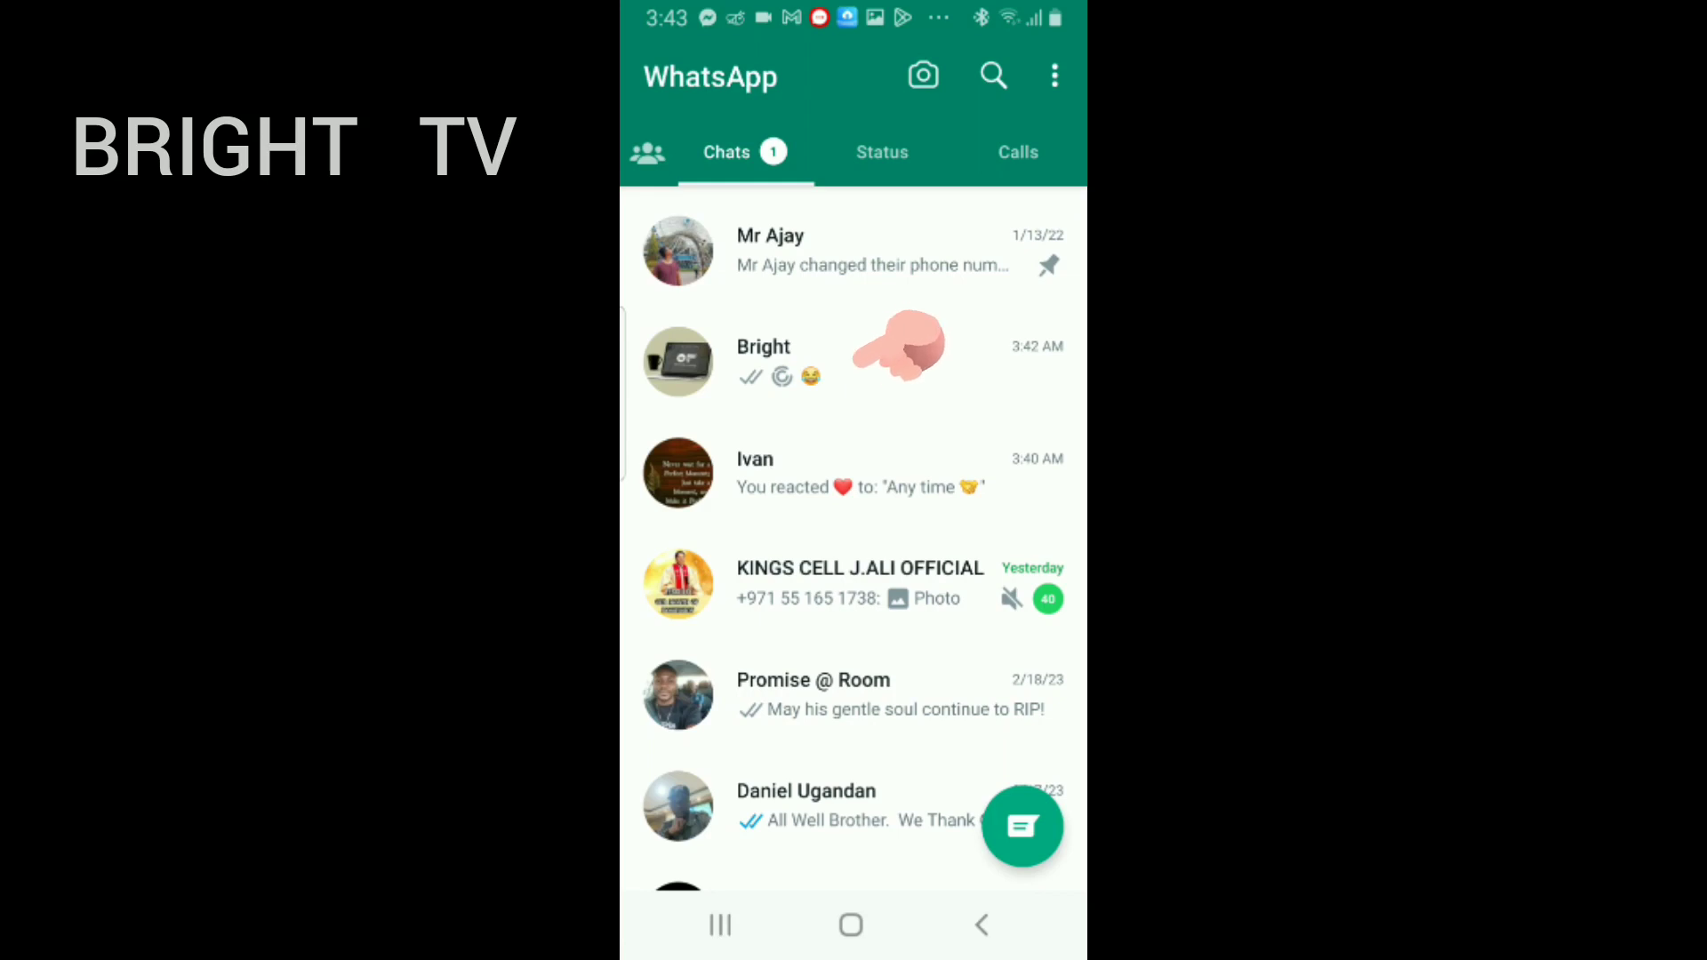
click(881, 151)
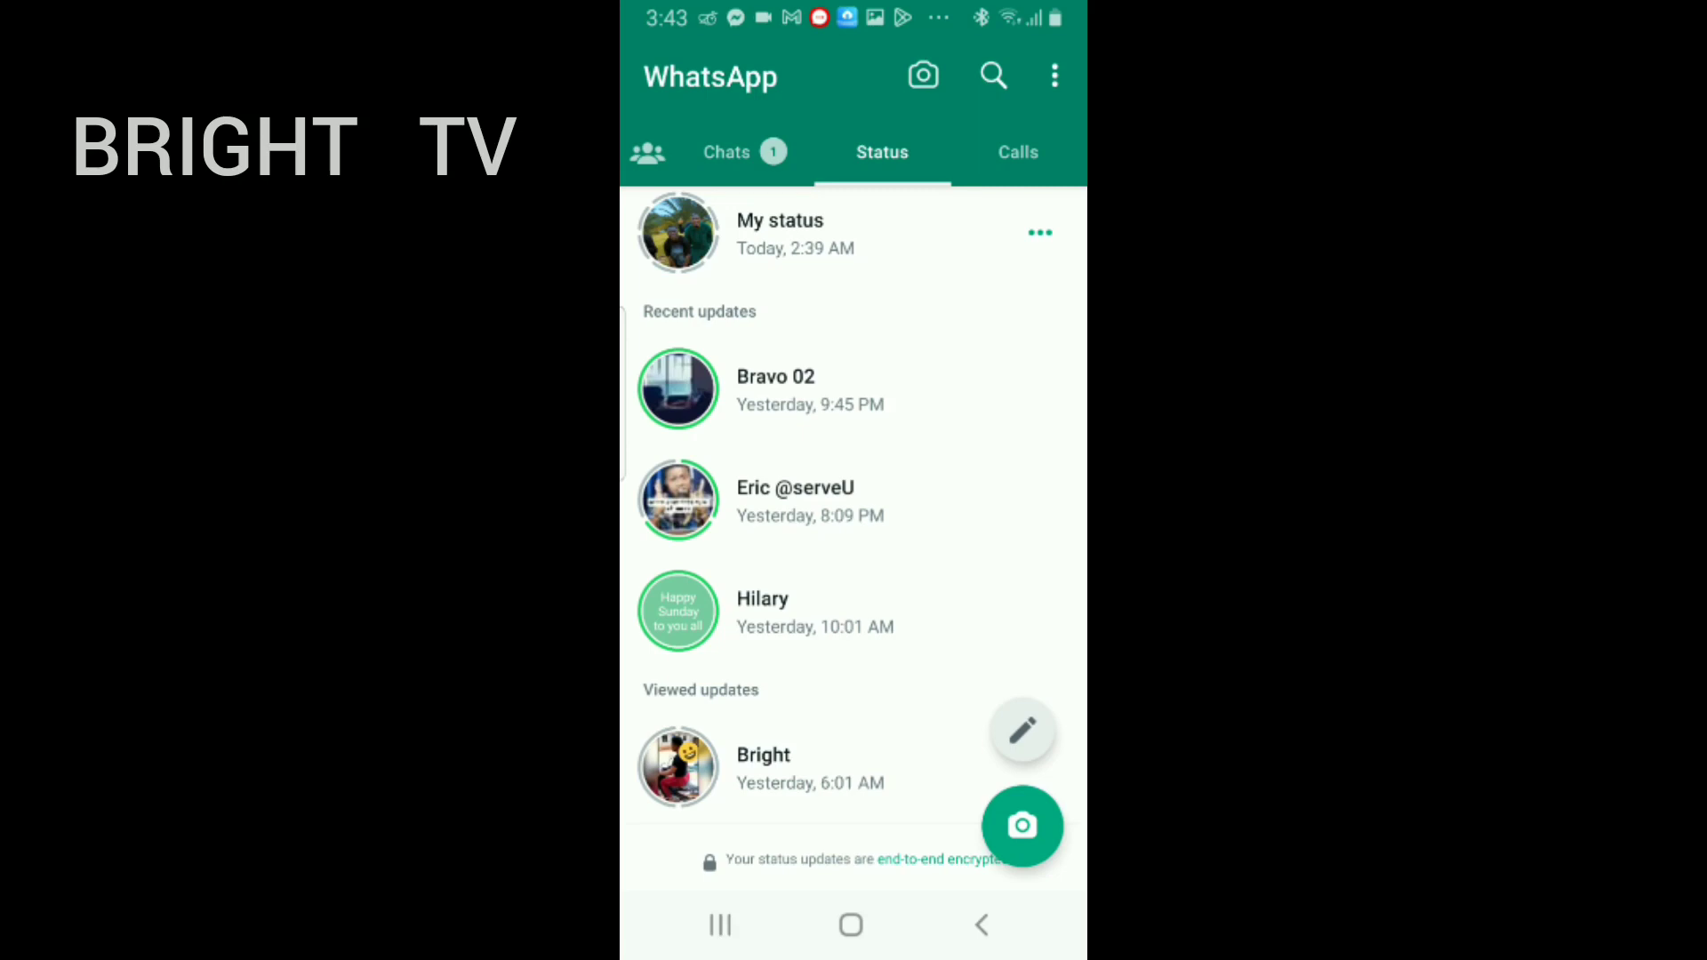
scroll(up, 3)
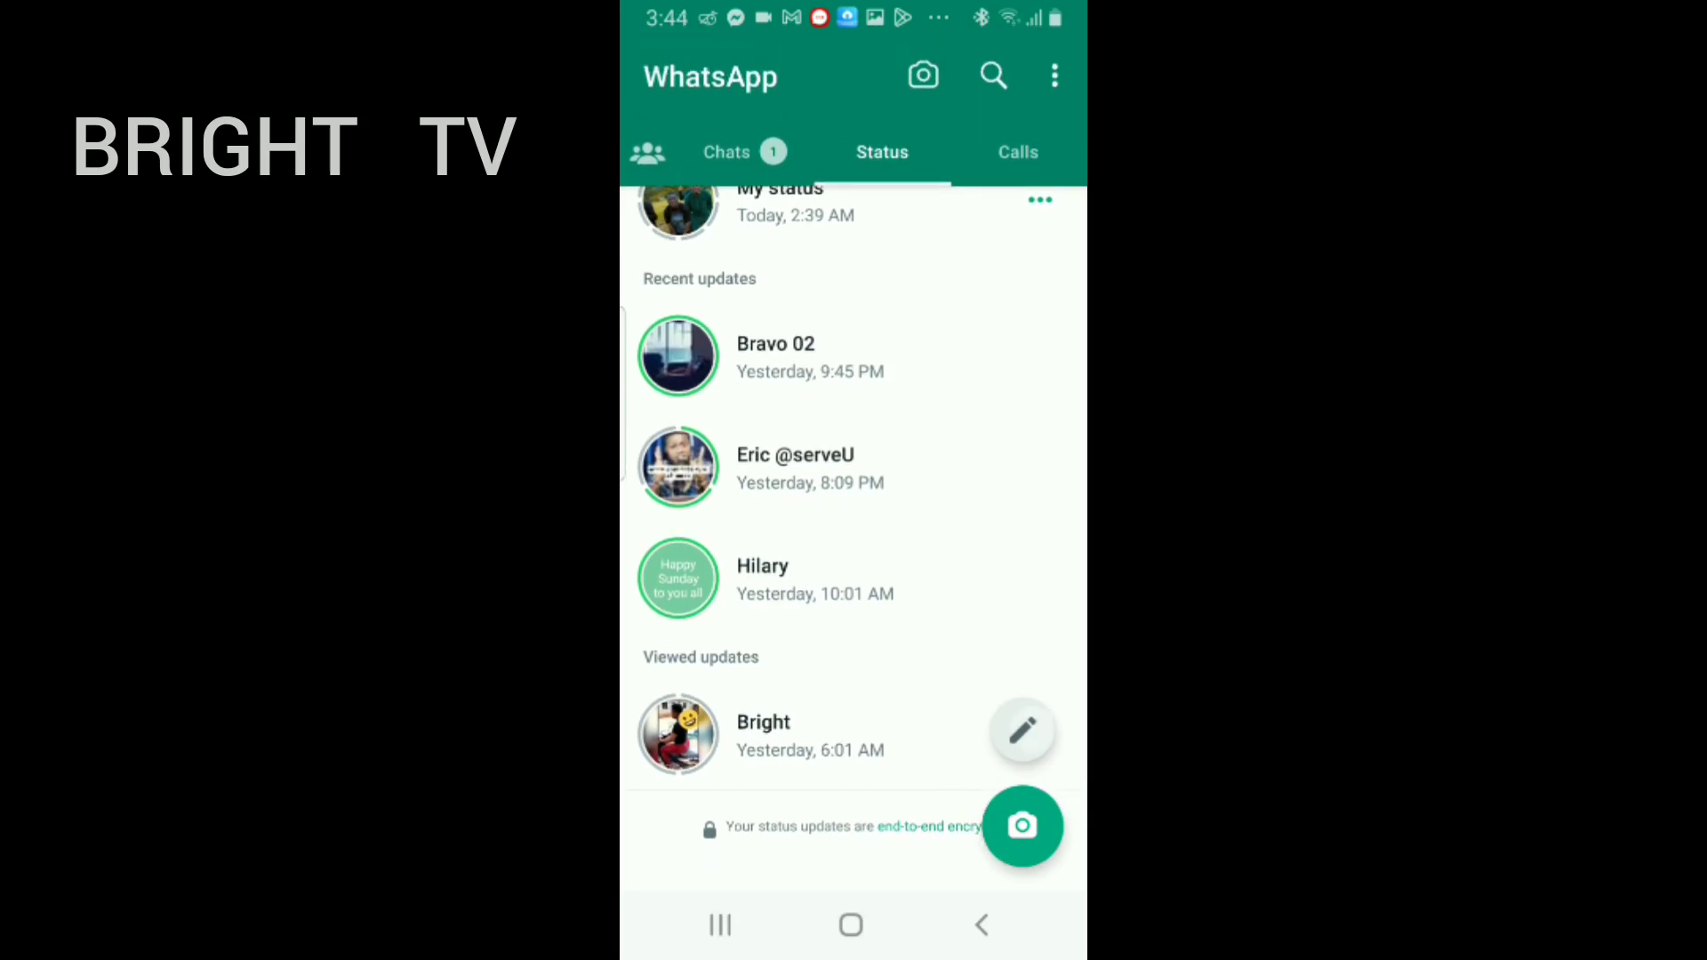
click(1021, 731)
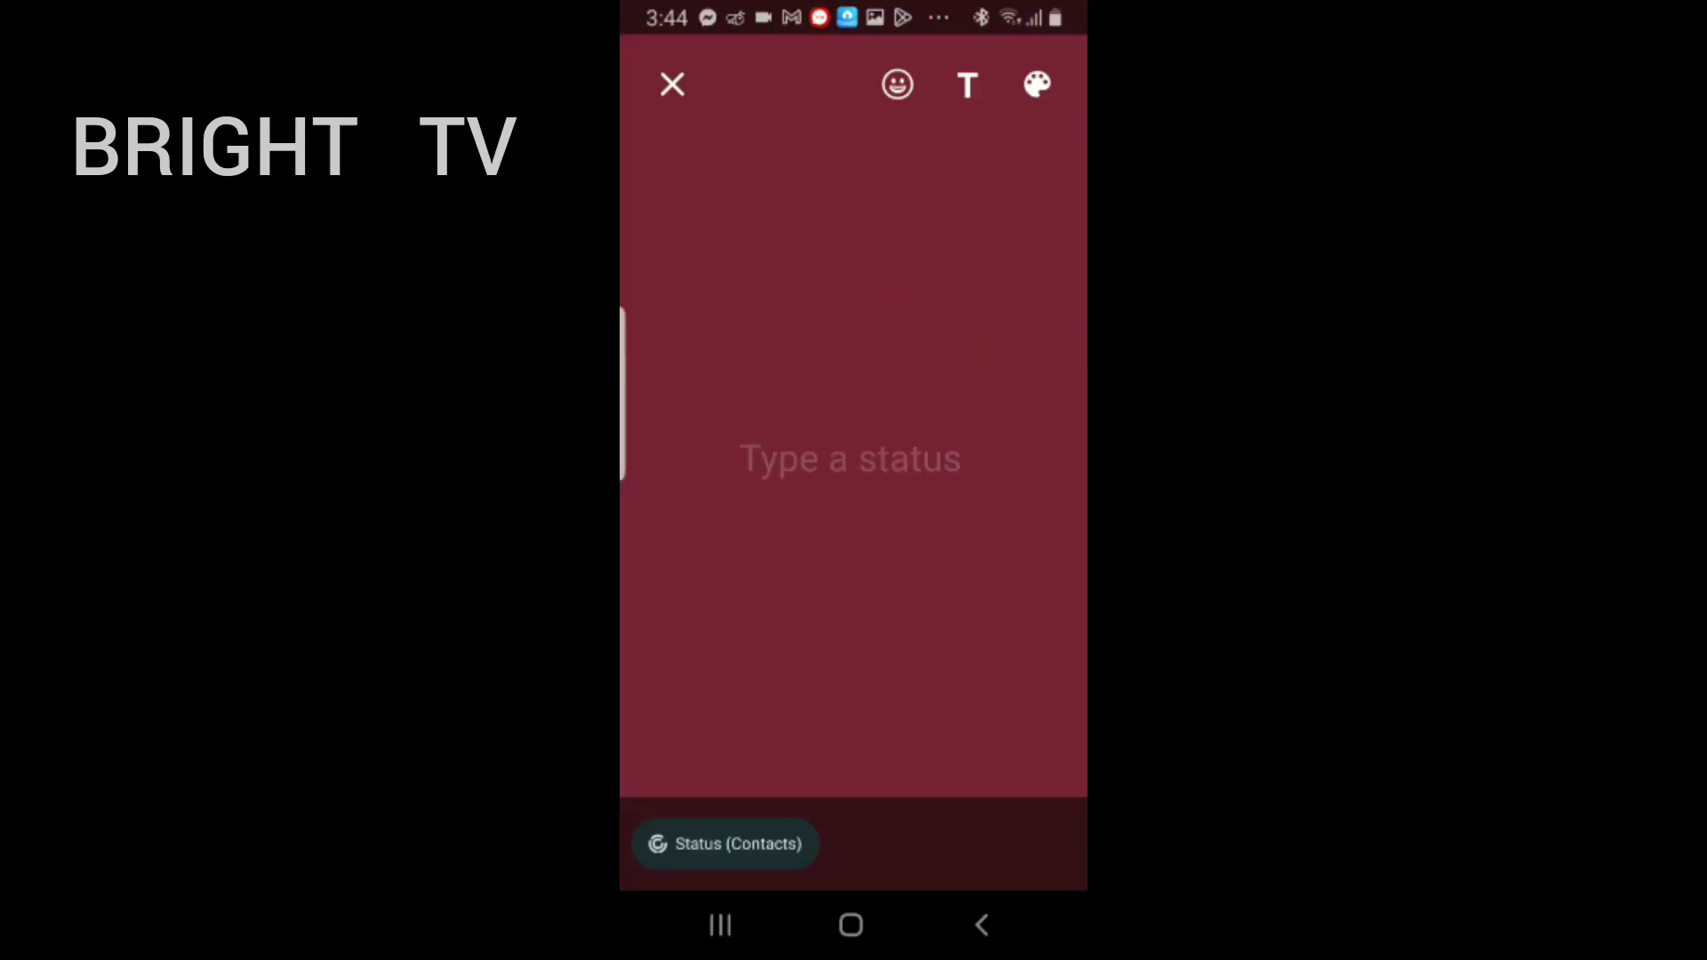
text(https://youtu.be/MmKHa_N8Aog)
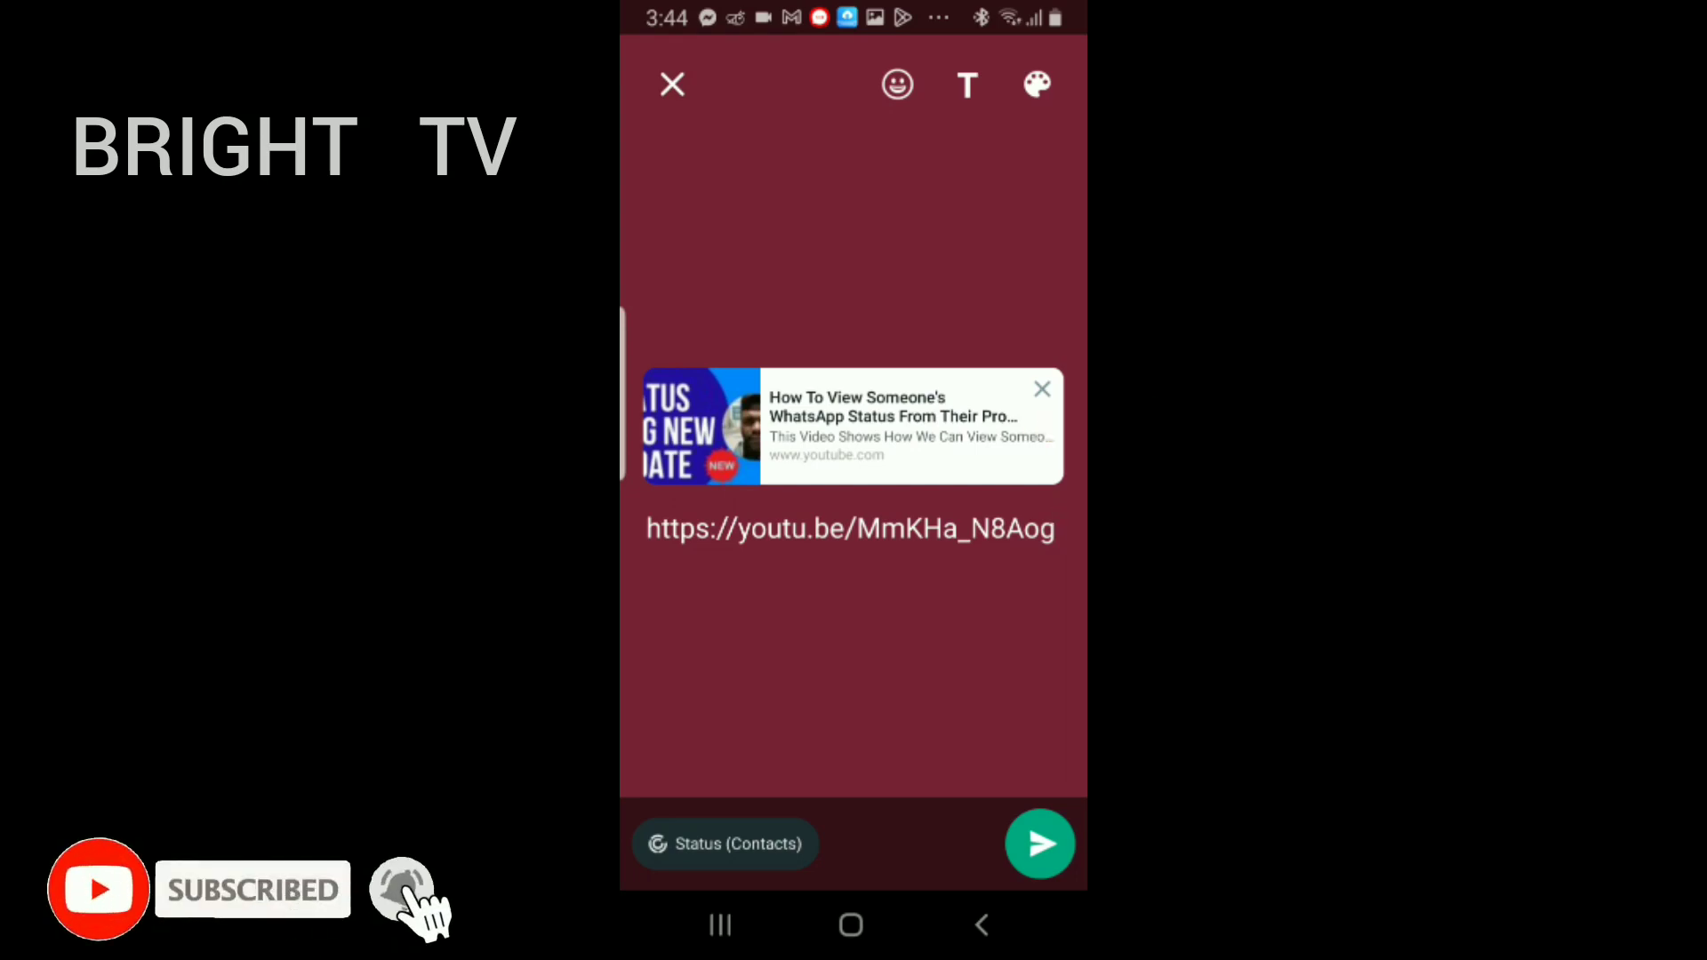
click(849, 528)
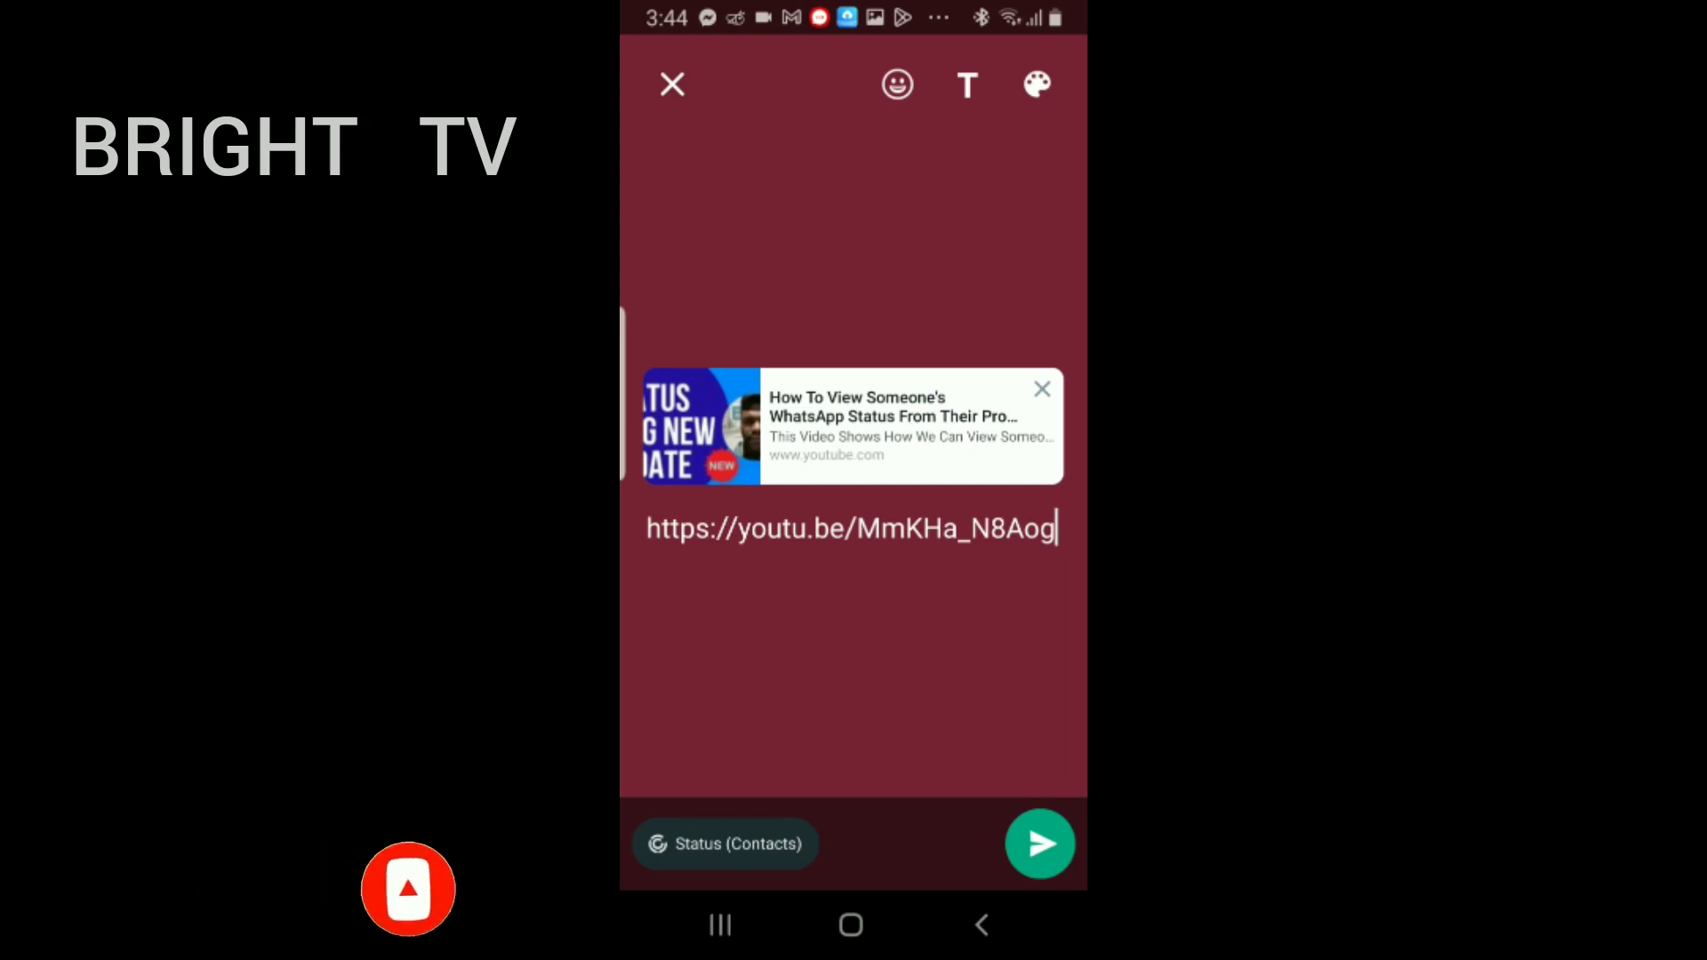
click(1038, 844)
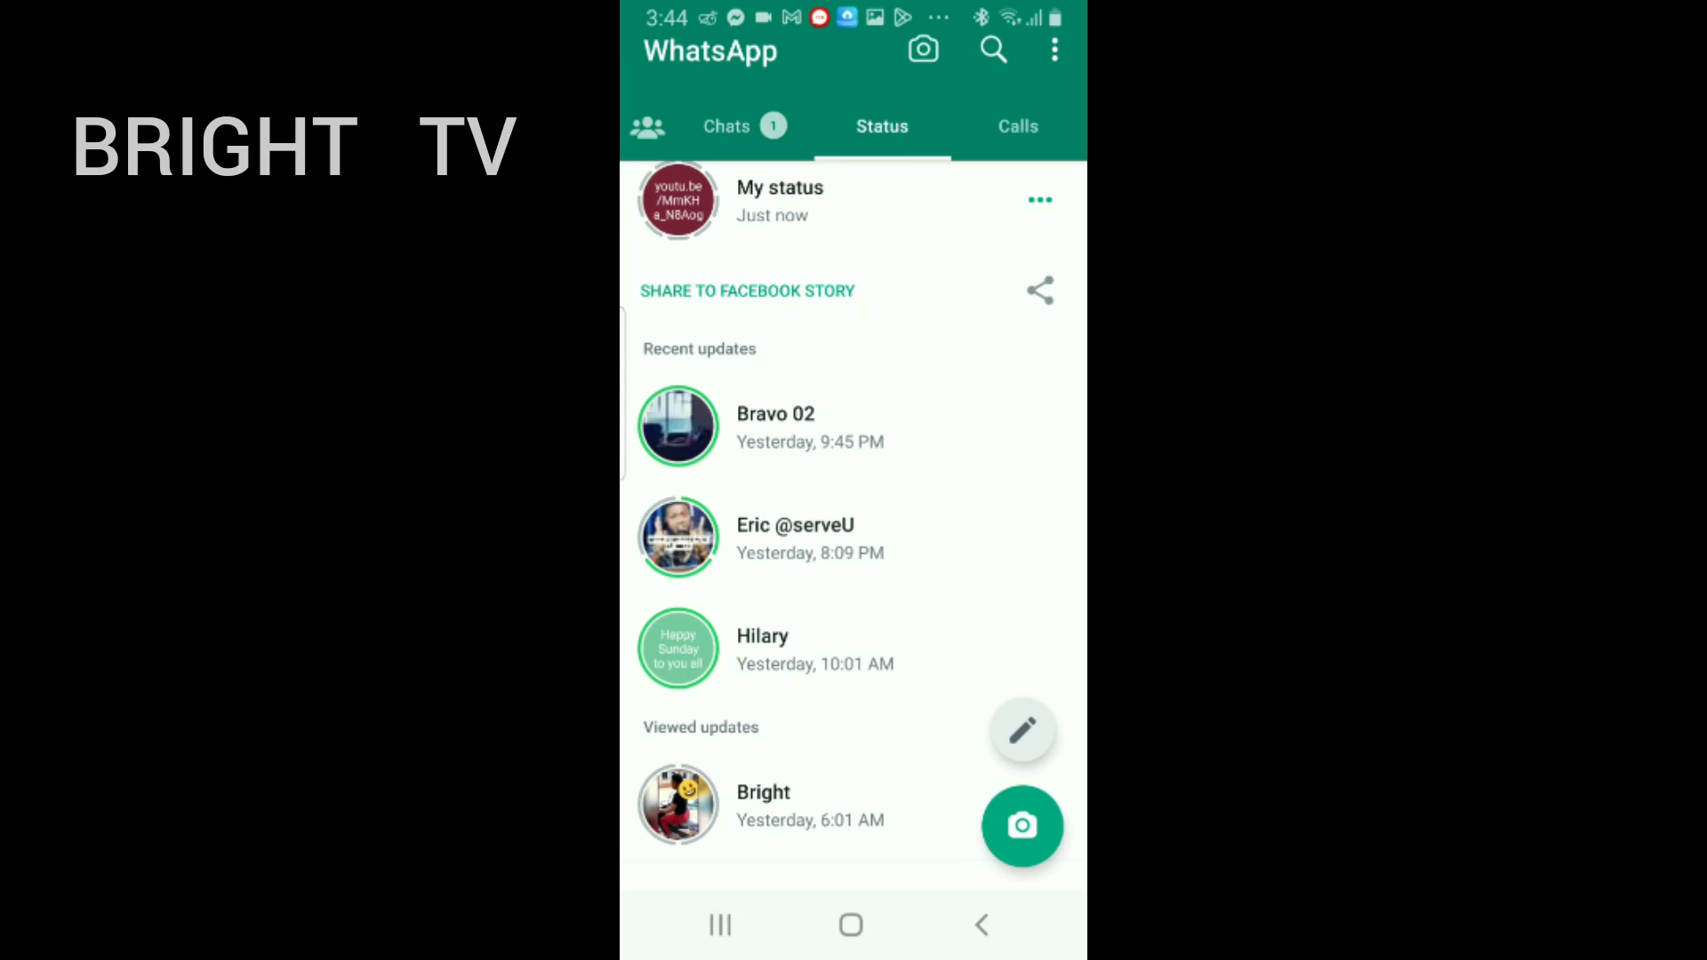
scroll(up, 3)
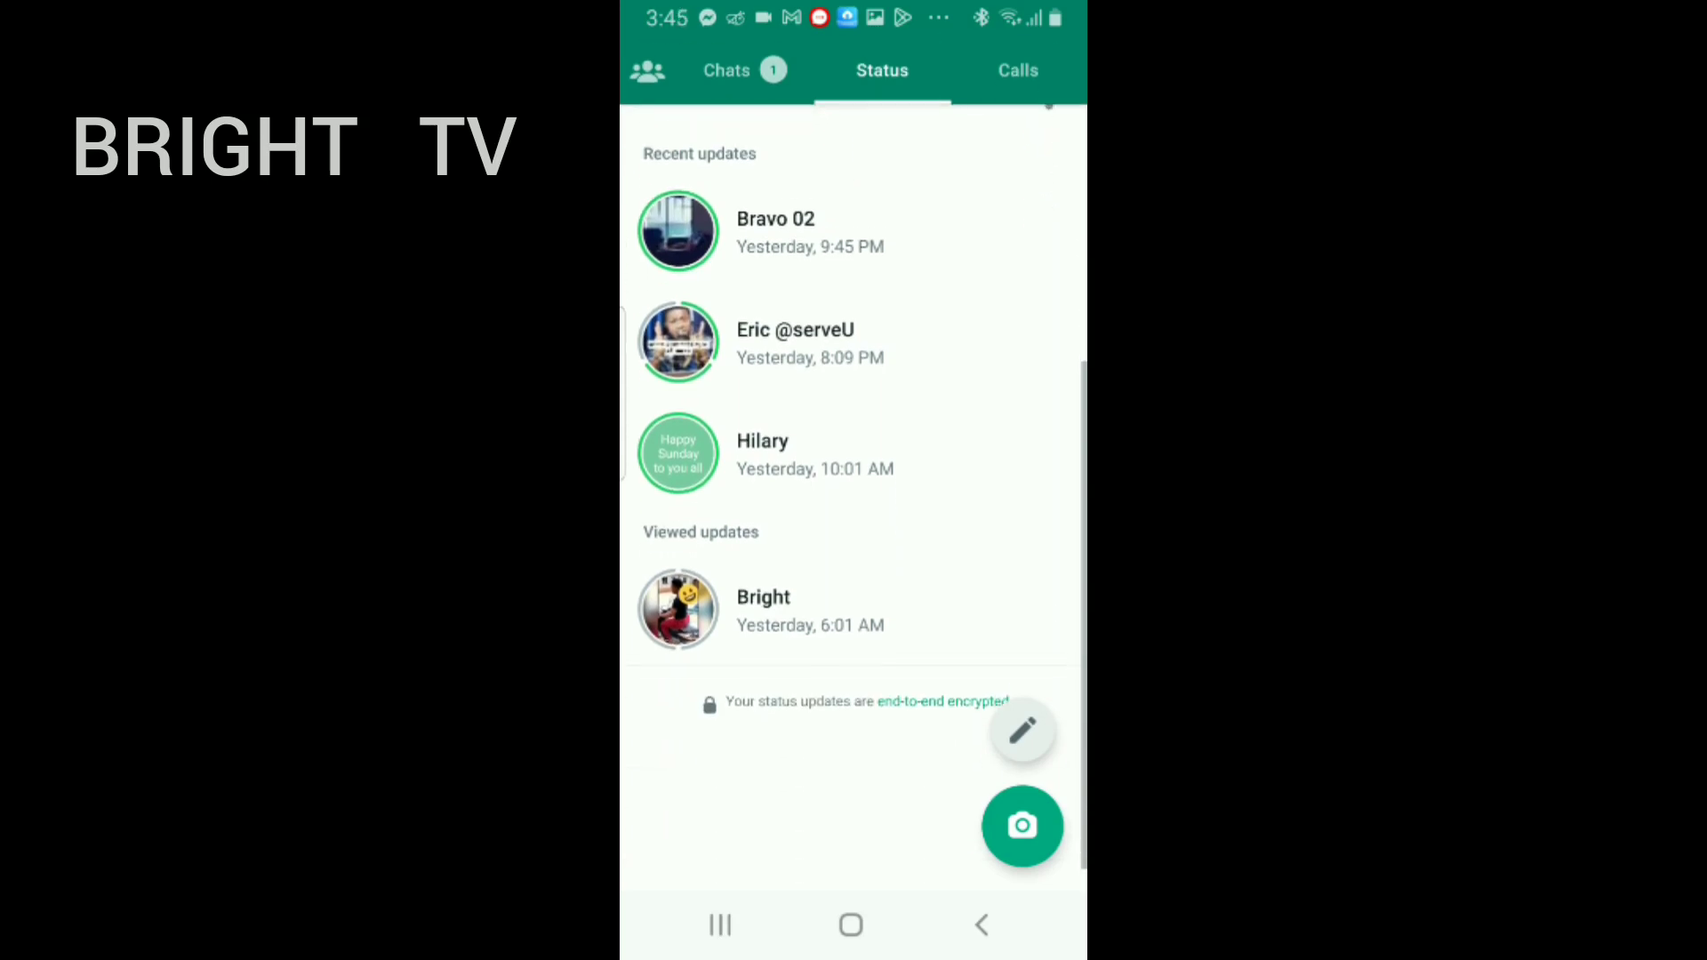
scroll(up, 3)
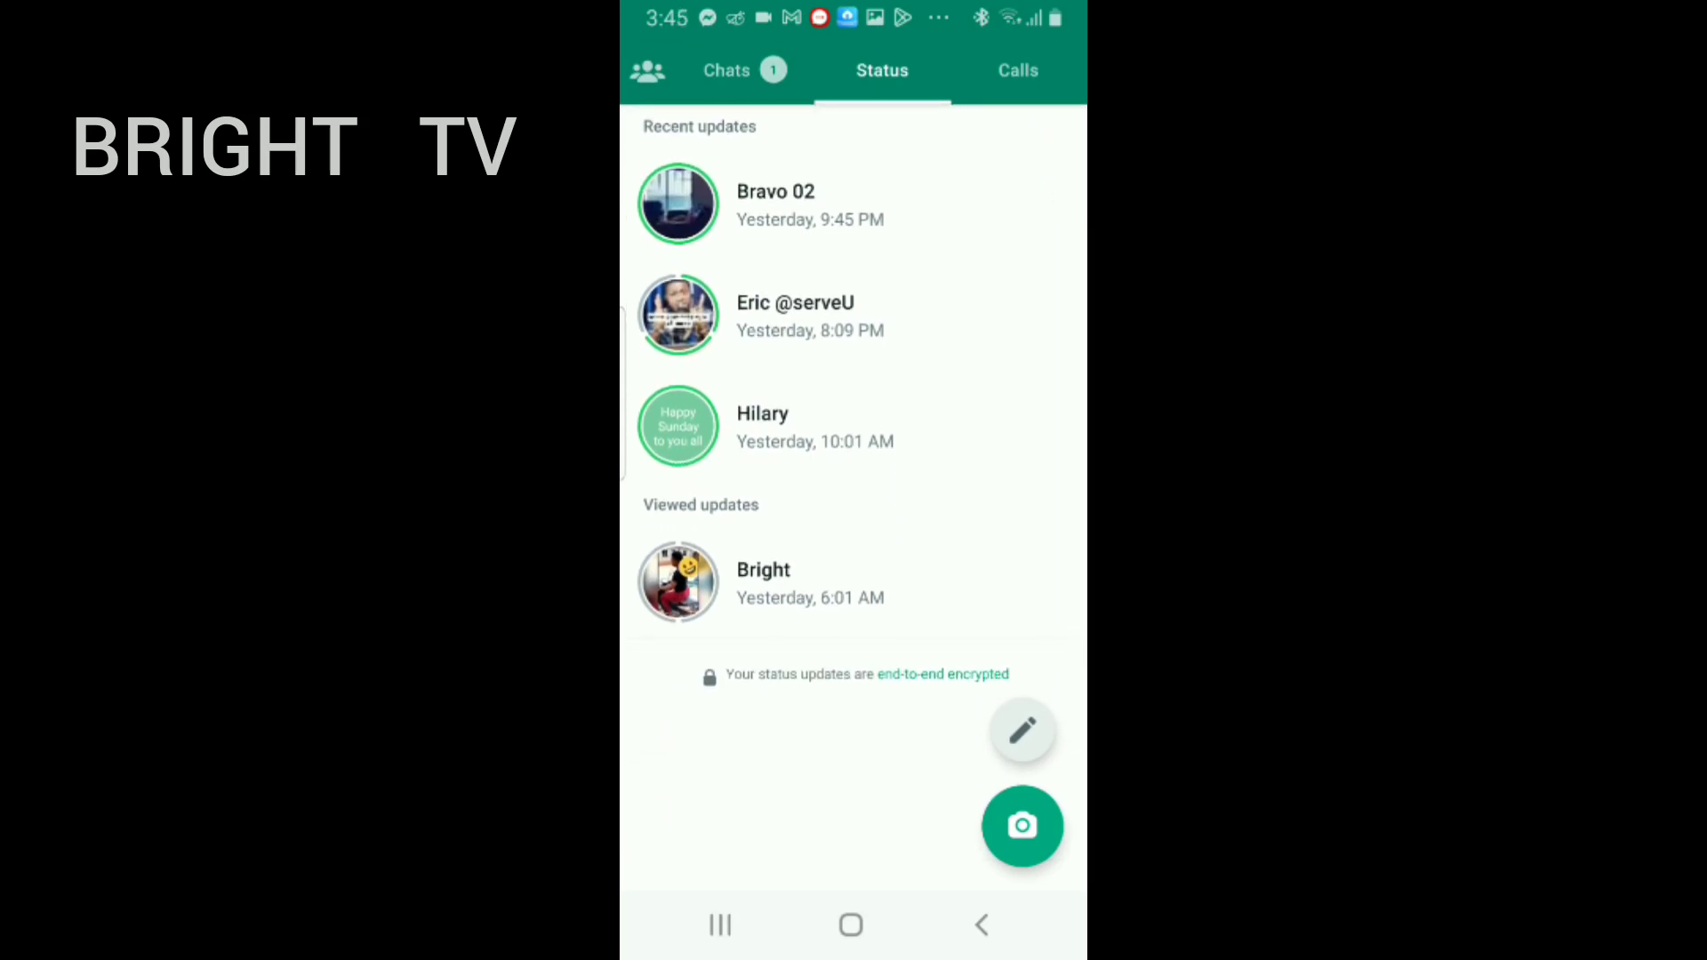
click(1021, 730)
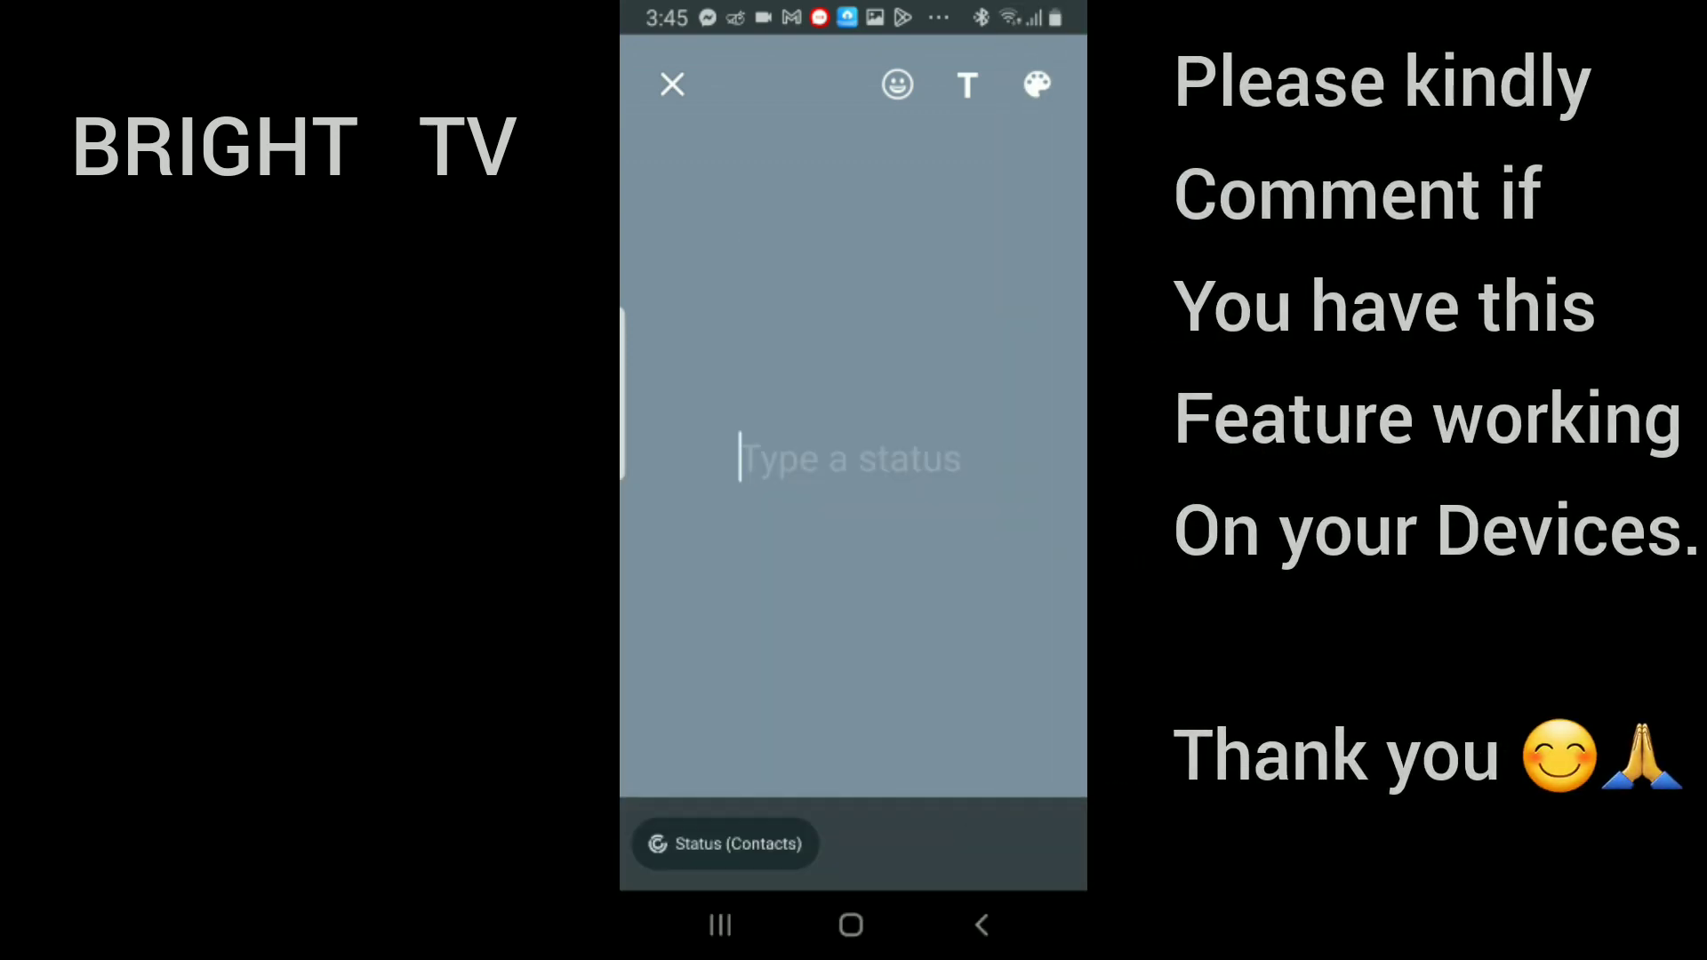
click(671, 83)
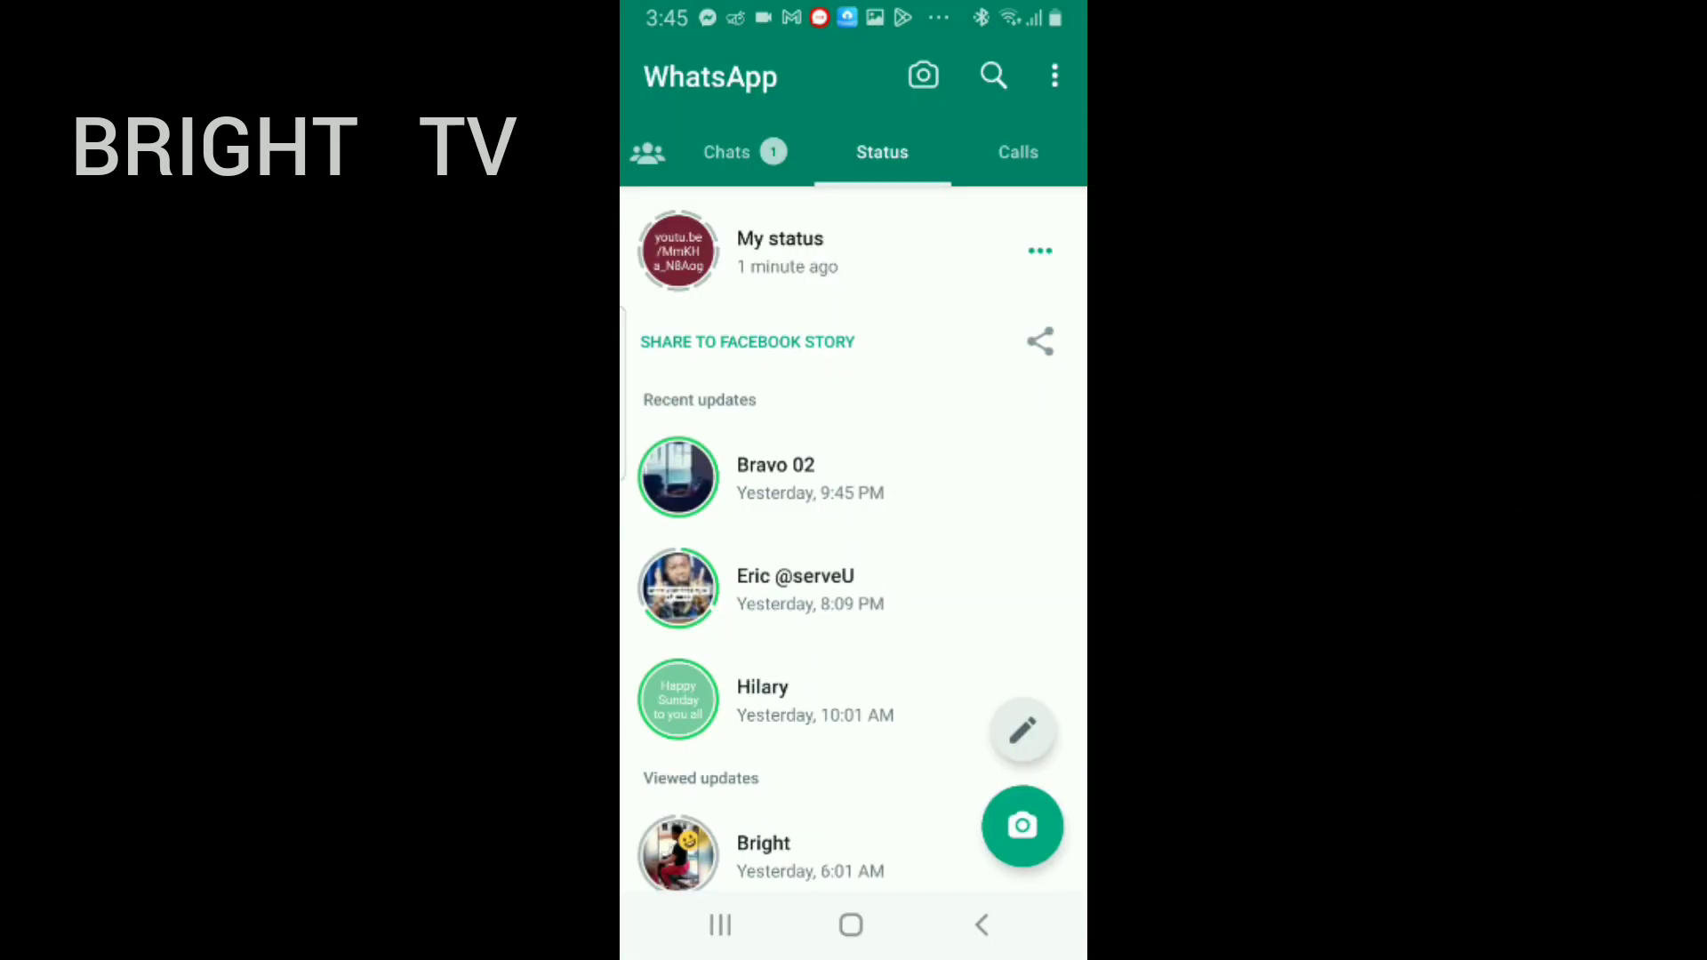
Step: Open a blank text status draft, switch its background from pink to purple, and focus the text
click(1022, 731)
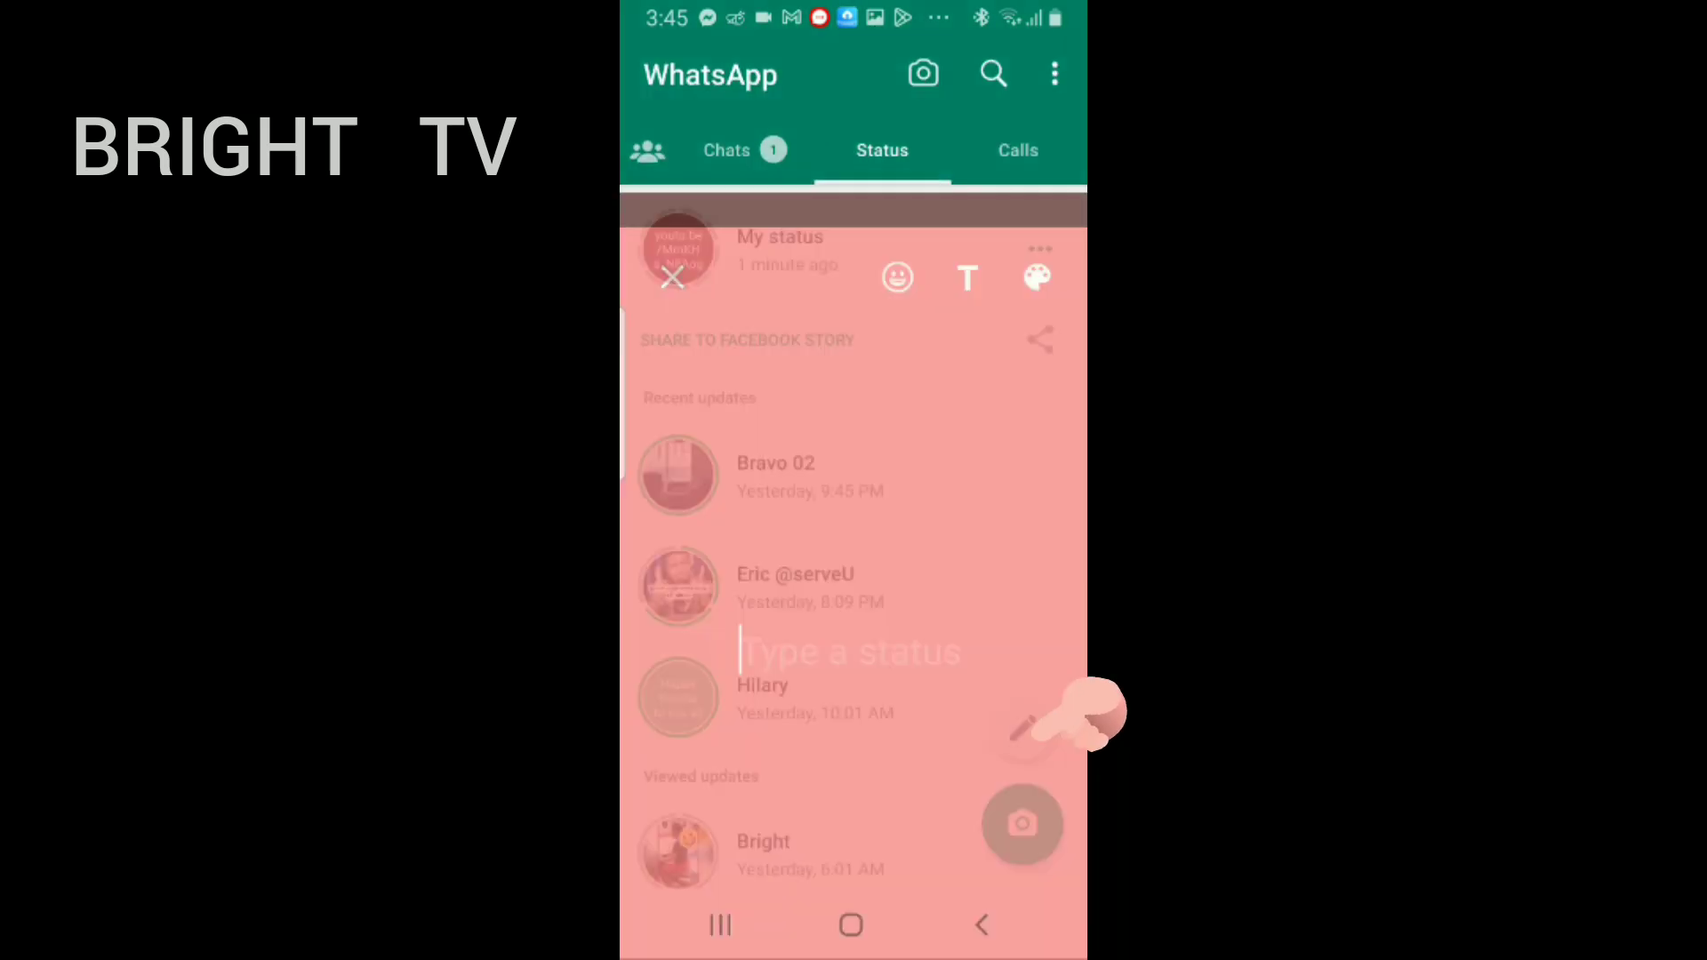
click(850, 652)
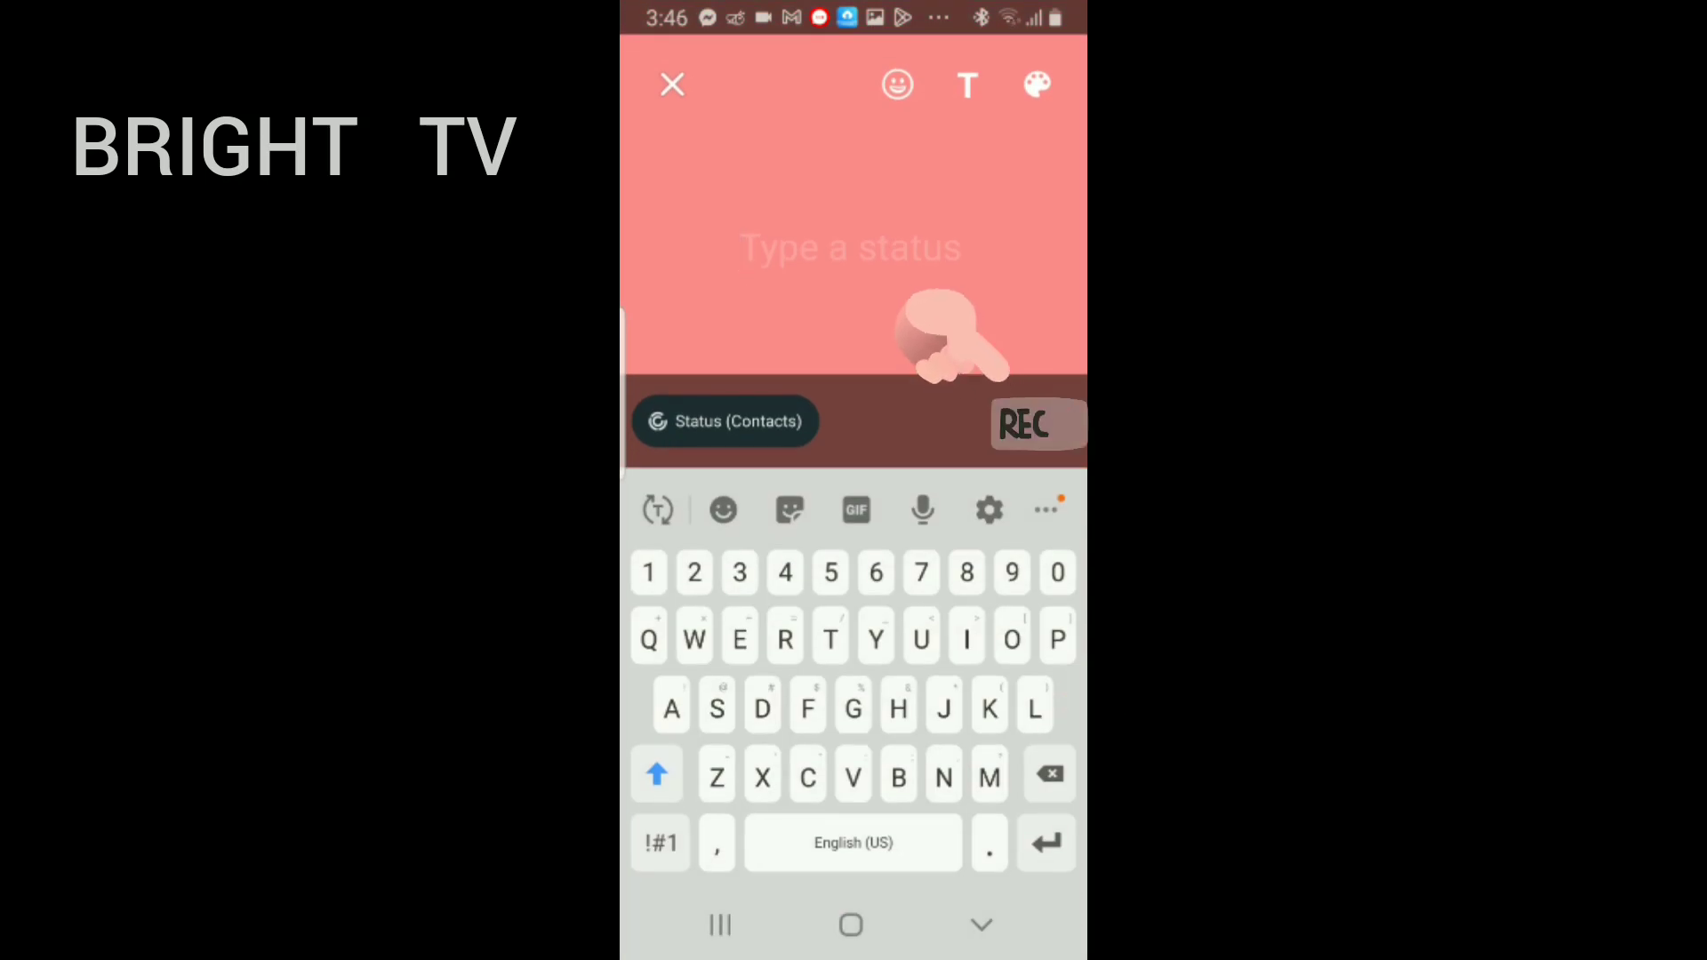
click(849, 247)
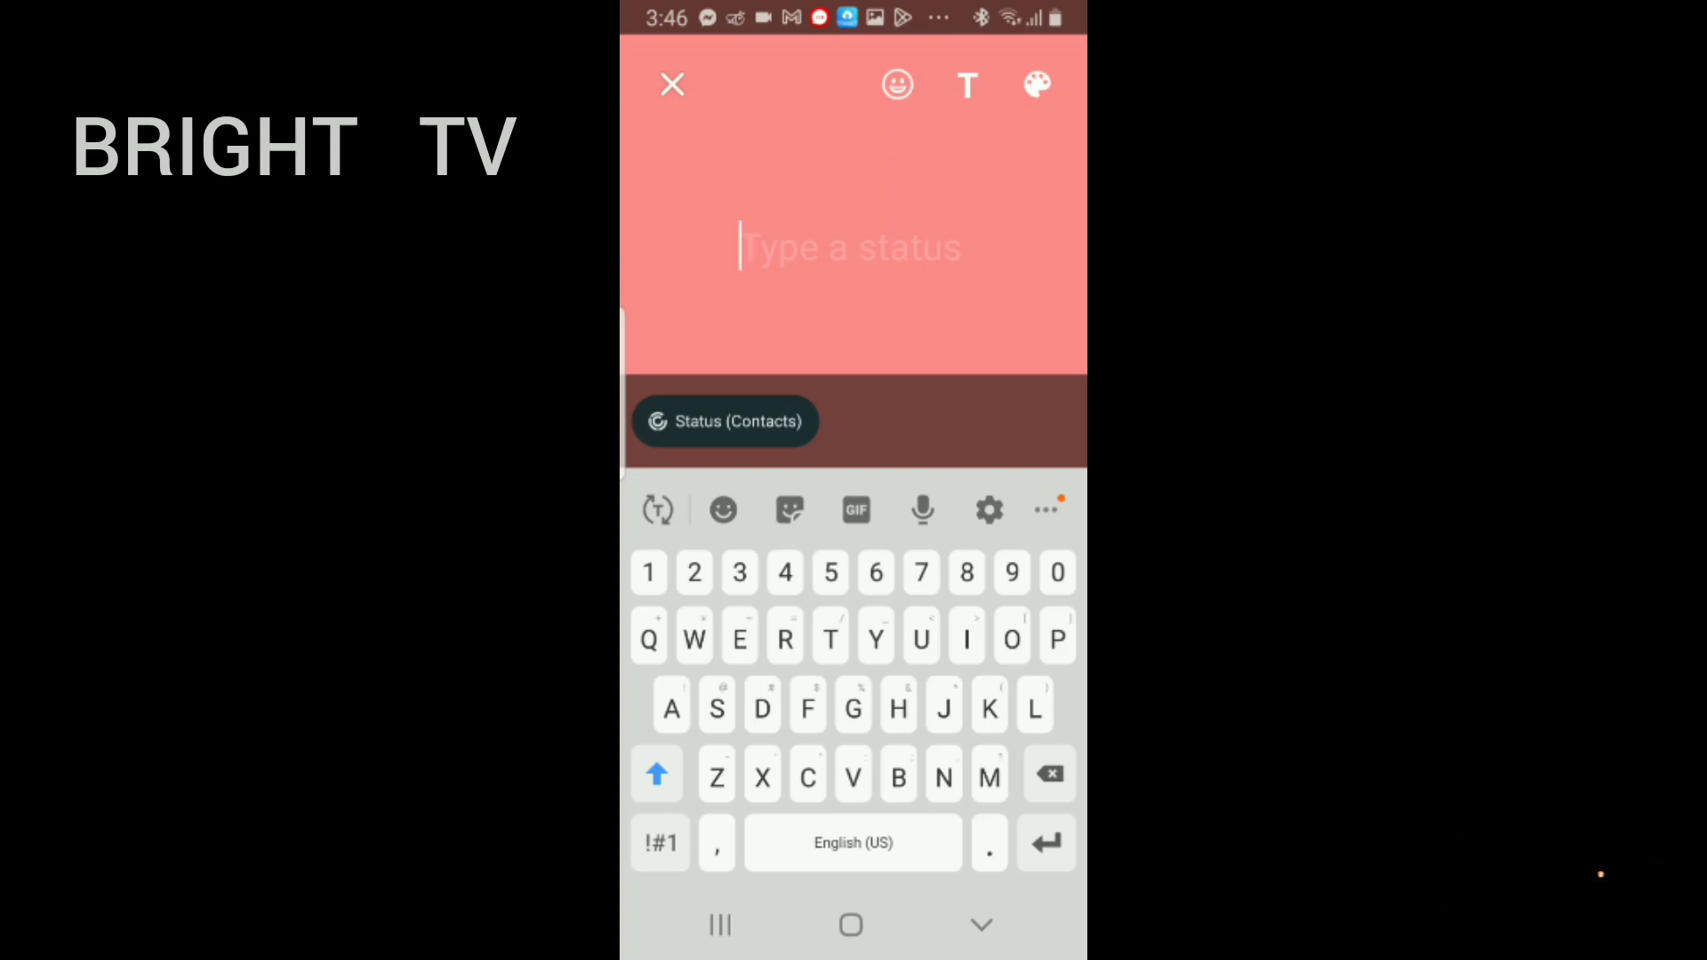
click(1035, 83)
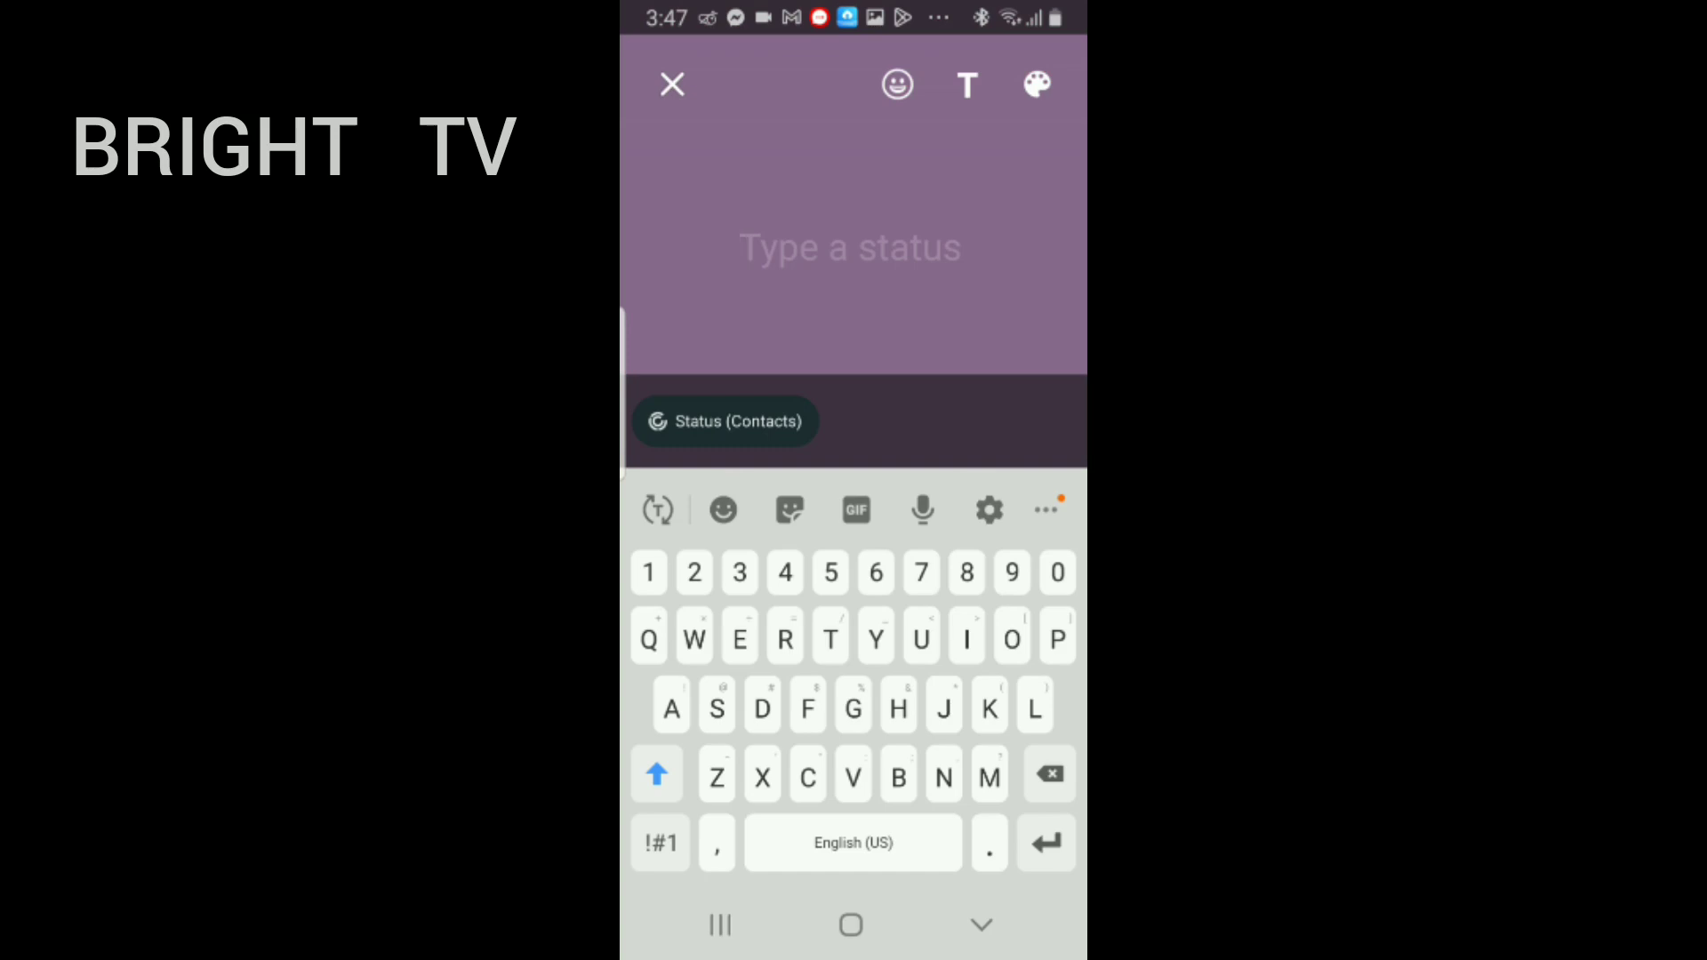
click(849, 247)
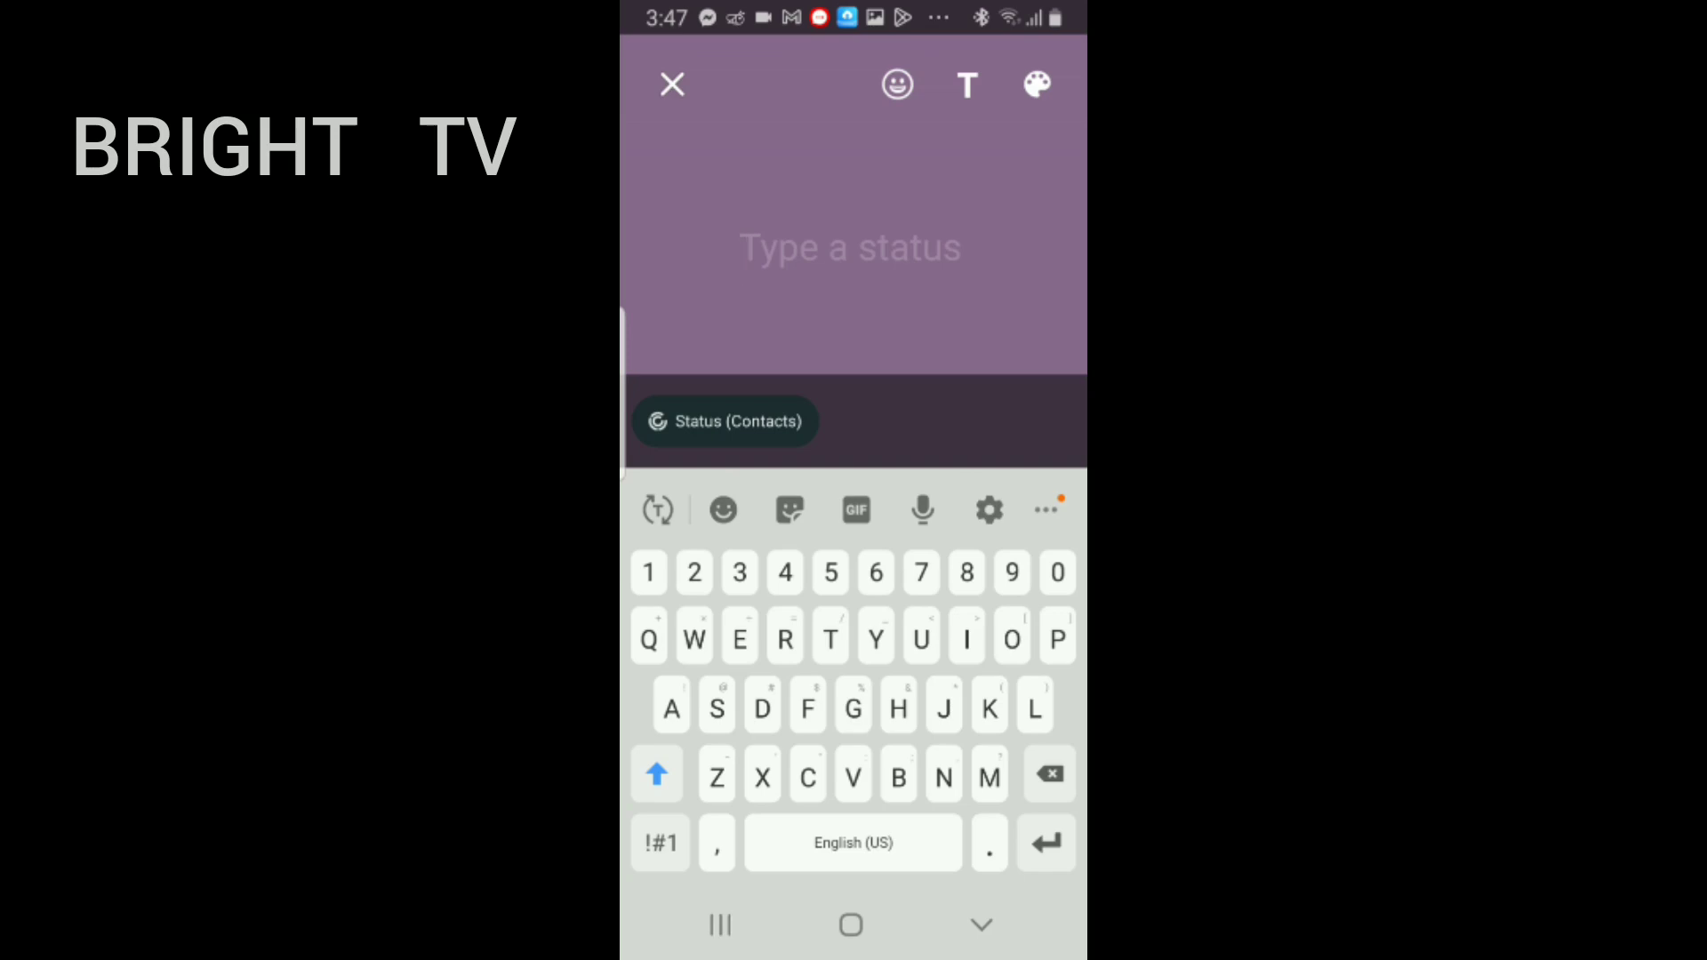
click(850, 246)
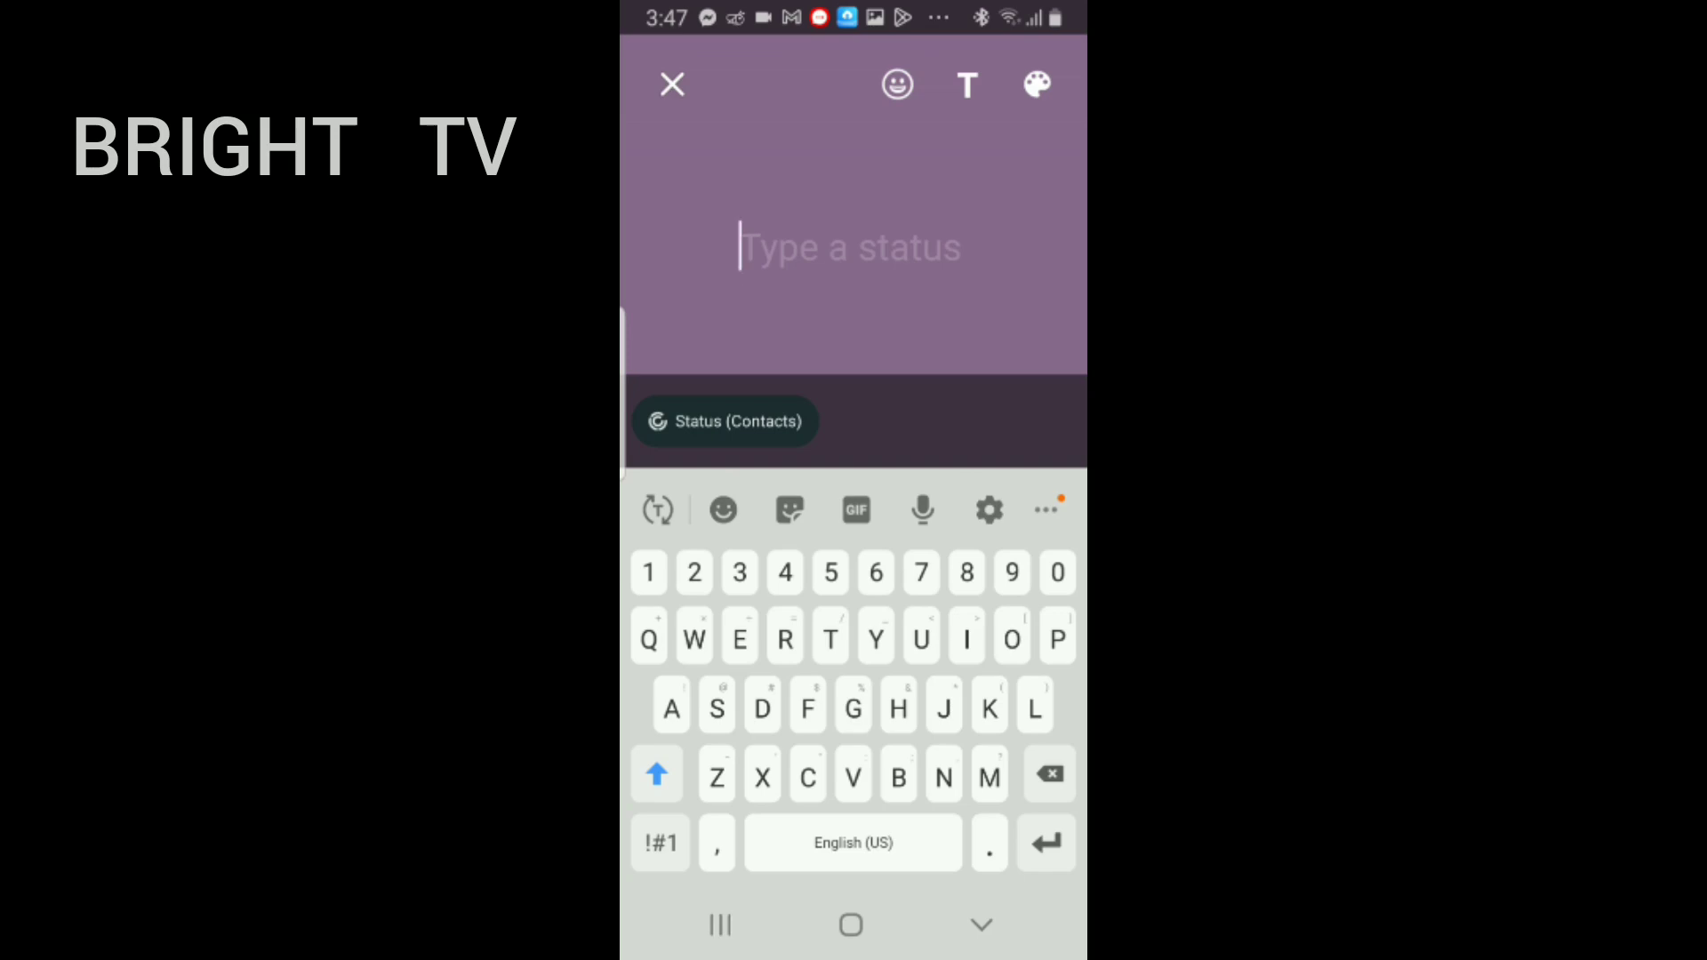